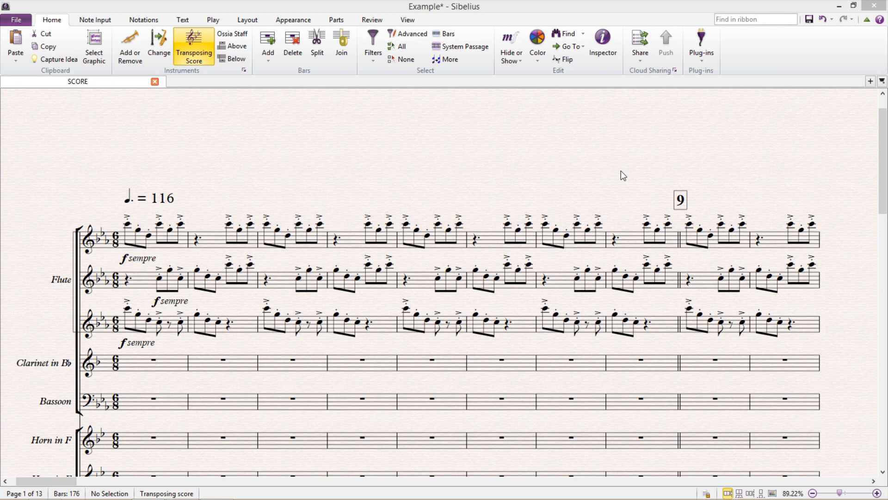
pyautogui.moveTo(544, 127)
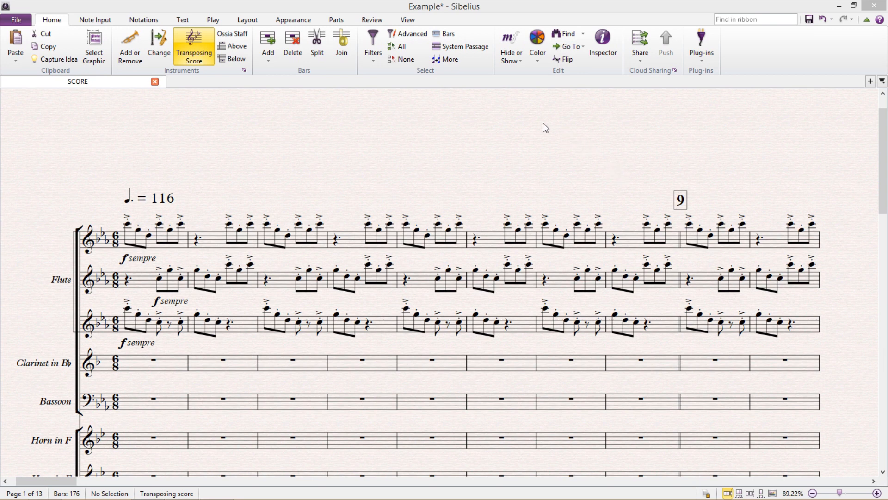
pyautogui.moveTo(411, 33)
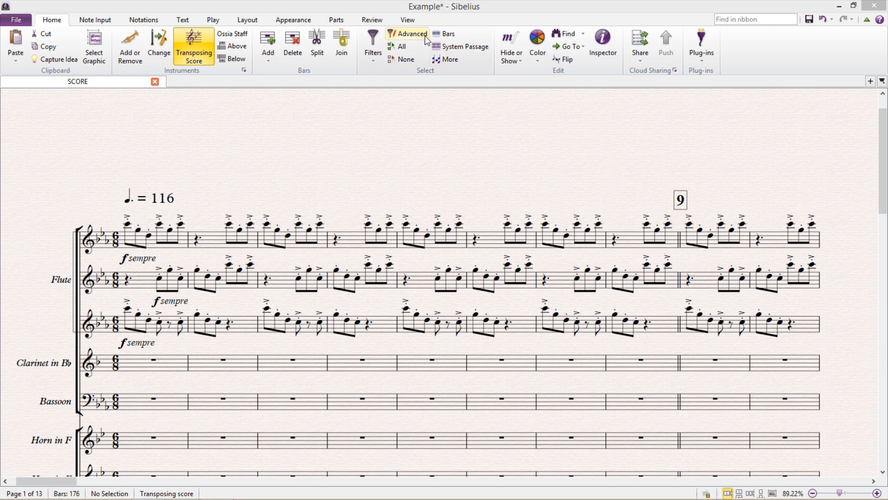
pyautogui.moveTo(411, 40)
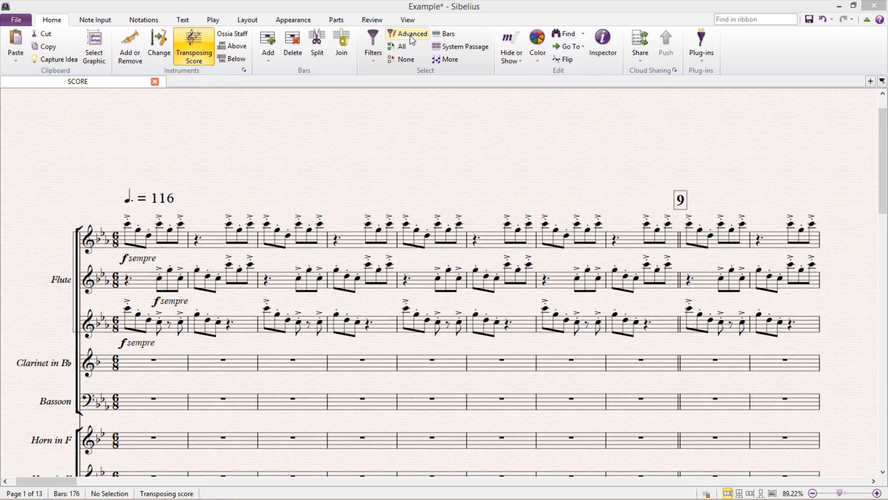
pyautogui.moveTo(416, 41)
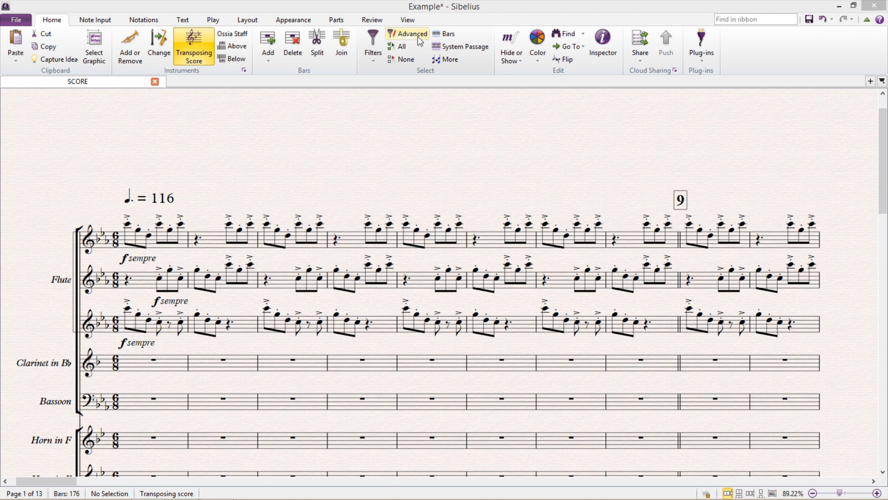
# Step: Bring up the Advanced Filter dialog from the Home tab's Select group
pyautogui.click(411, 33)
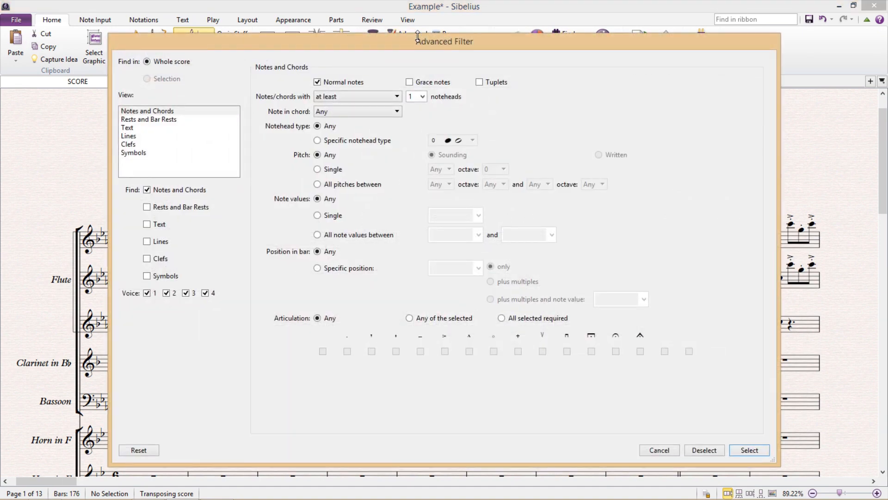
pyautogui.press('ctrl+alt+shift+F')
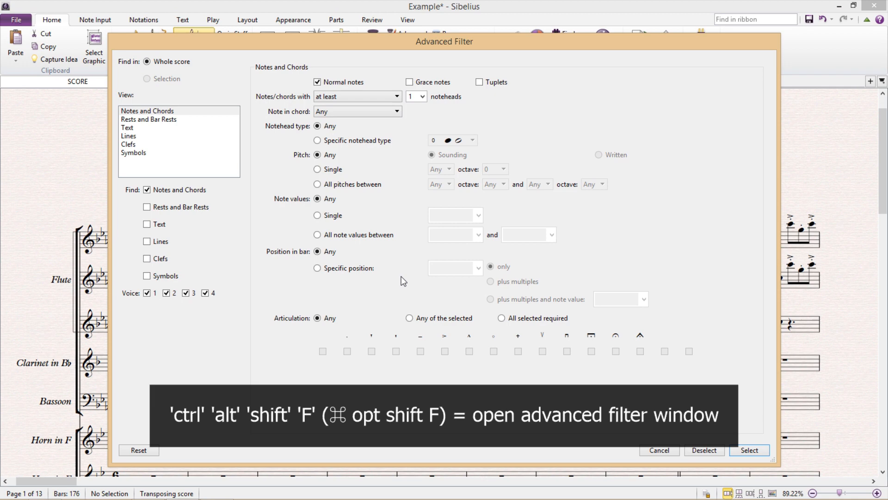
pyautogui.moveTo(411, 277)
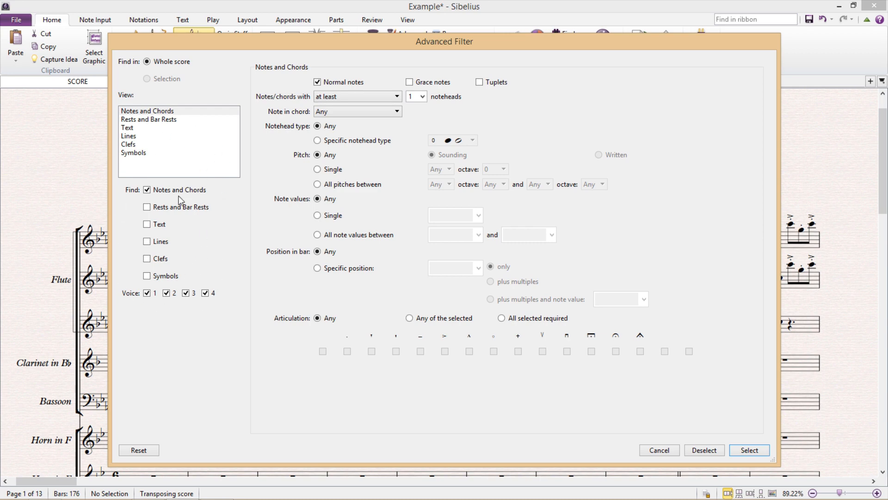
pyautogui.click(127, 128)
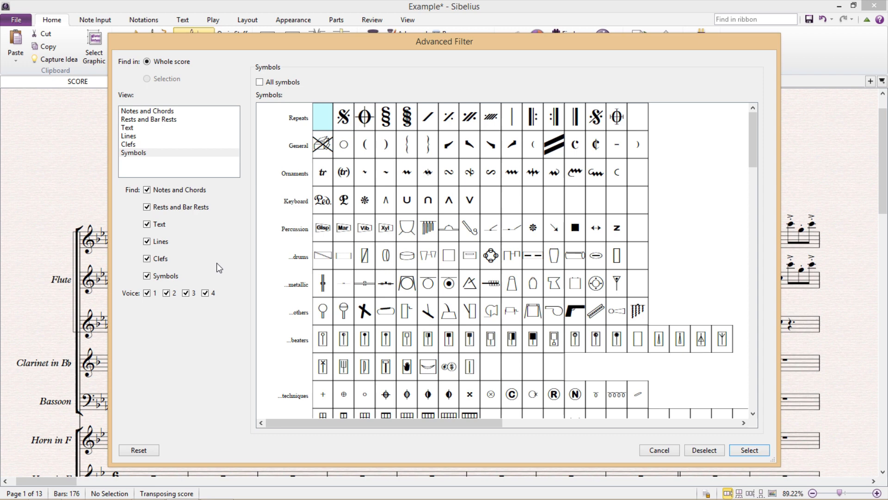
pyautogui.click(147, 276)
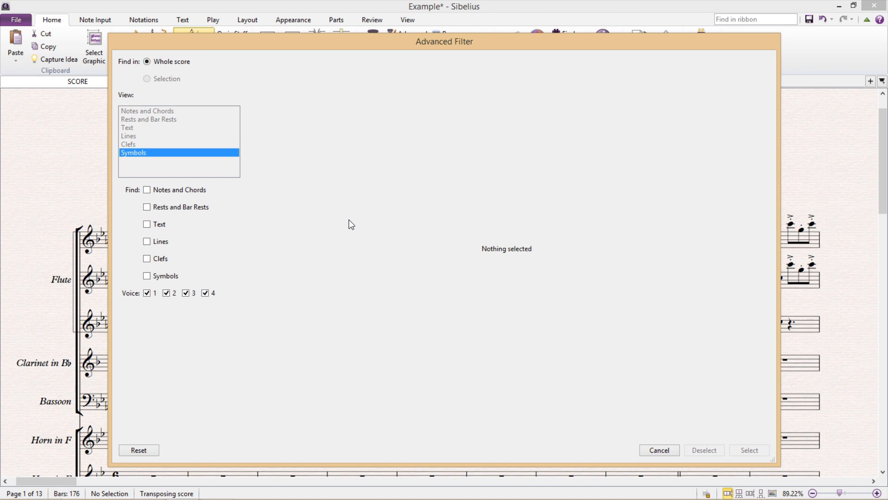
pyautogui.moveTo(190, 203)
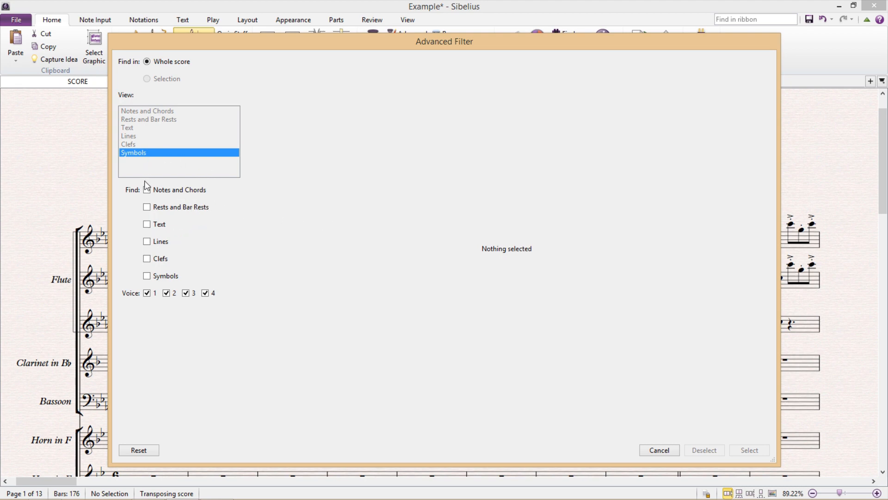
pyautogui.click(147, 189)
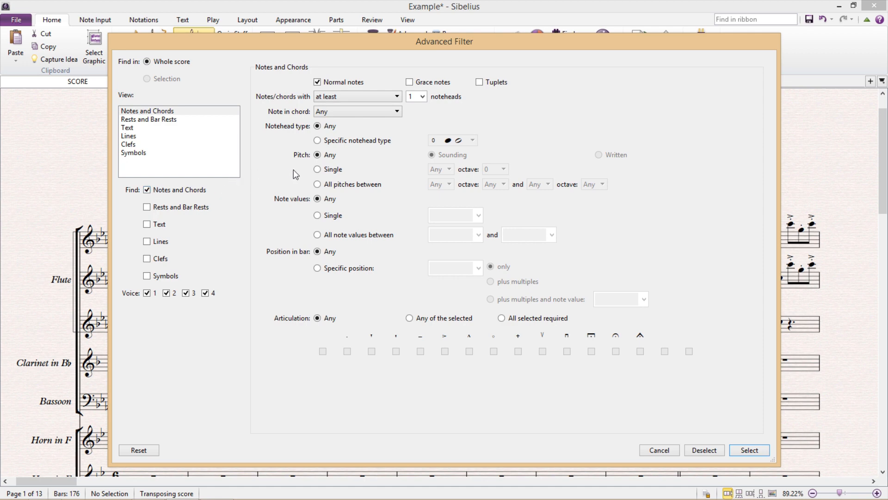
pyautogui.moveTo(320, 145)
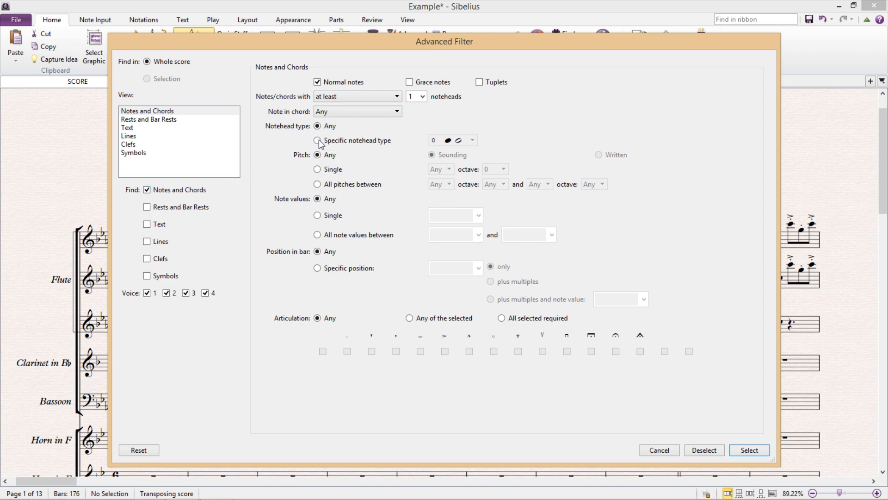
# Step: Restrict the filter to a single sounding pitch, C, in any octave
pyautogui.click(317, 168)
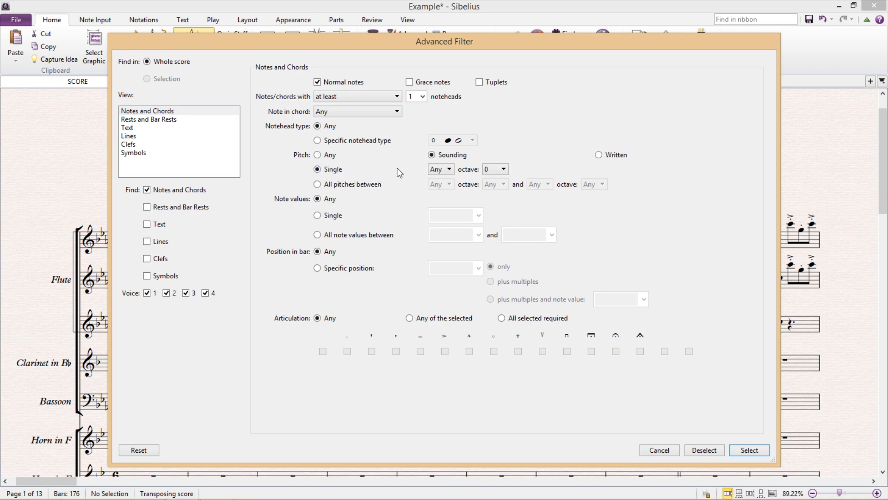
pyautogui.moveTo(382, 191)
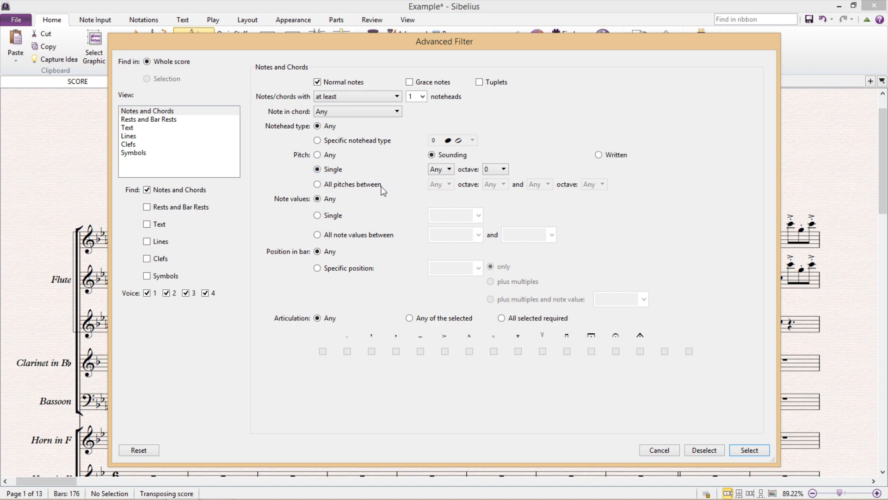
pyautogui.moveTo(318, 195)
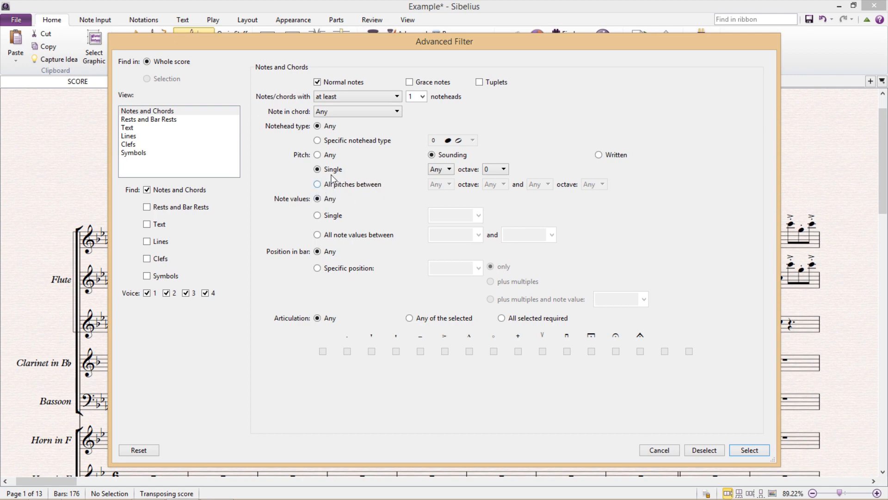
pyautogui.moveTo(413, 178)
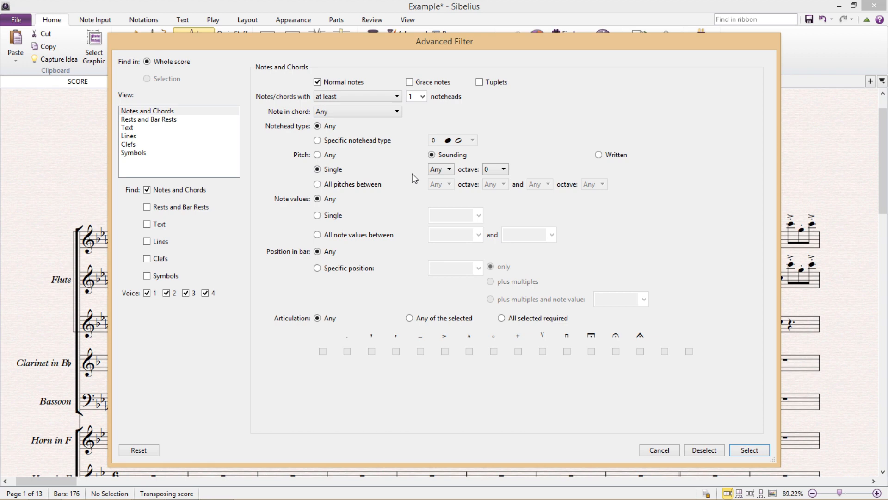
pyautogui.click(440, 168)
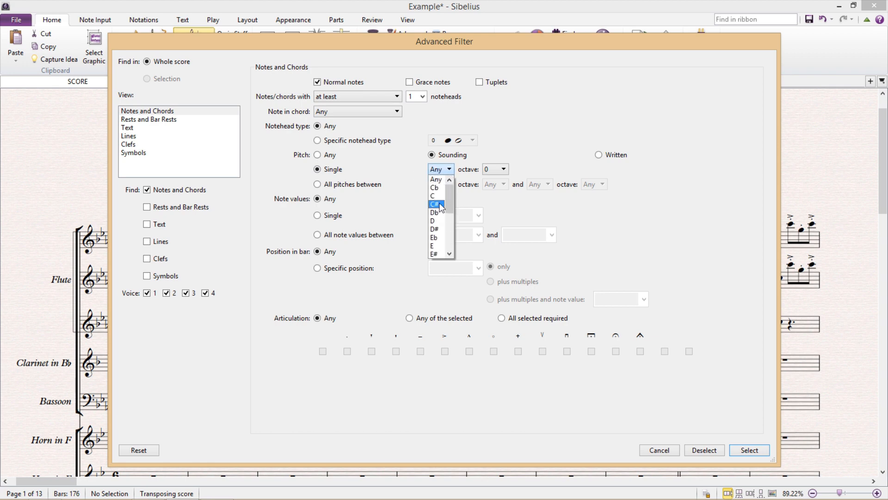
pyautogui.click(433, 195)
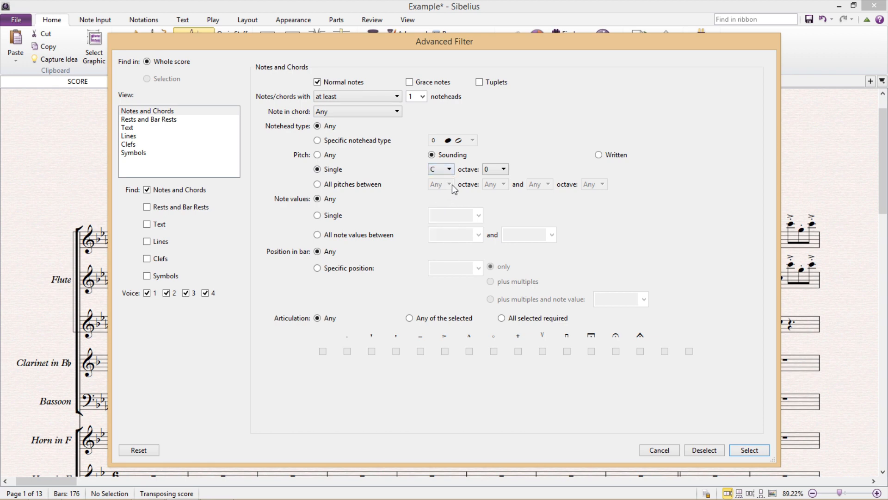
pyautogui.click(494, 169)
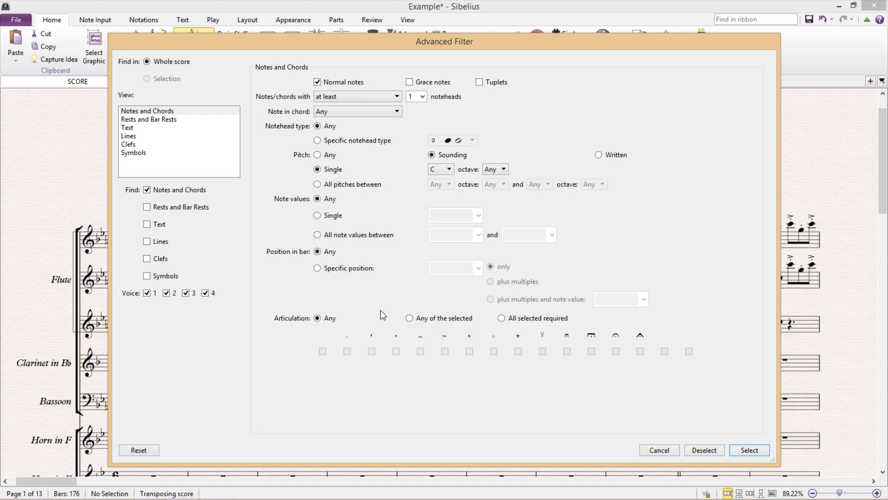
pyautogui.moveTo(370, 314)
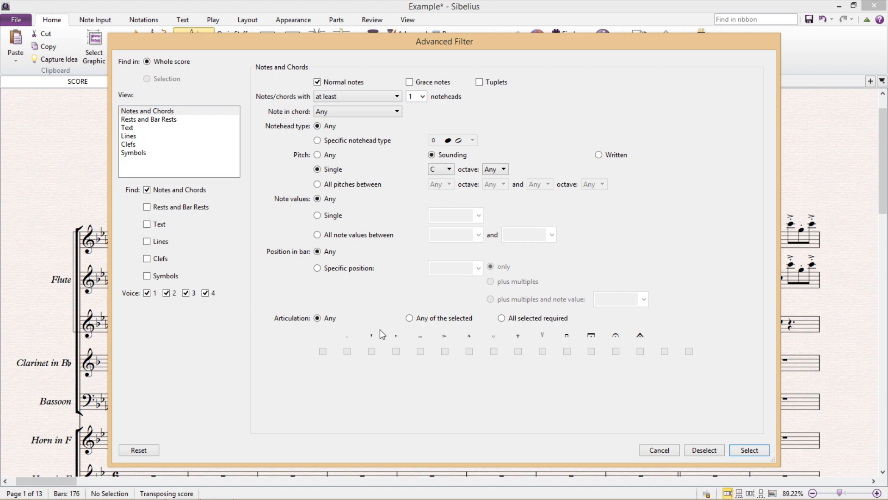
# Step: Require staccato with the accent, exclude grace notes, and select the matching C notes
pyautogui.click(500, 318)
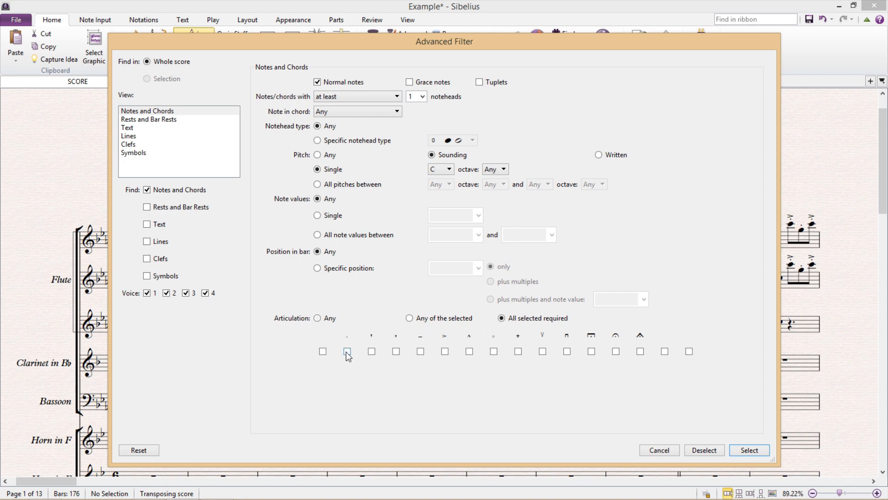
pyautogui.click(445, 352)
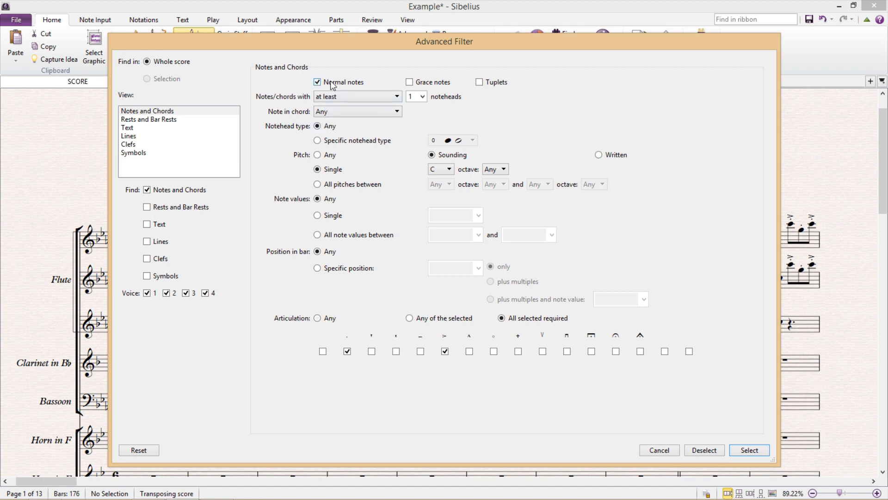
pyautogui.click(409, 82)
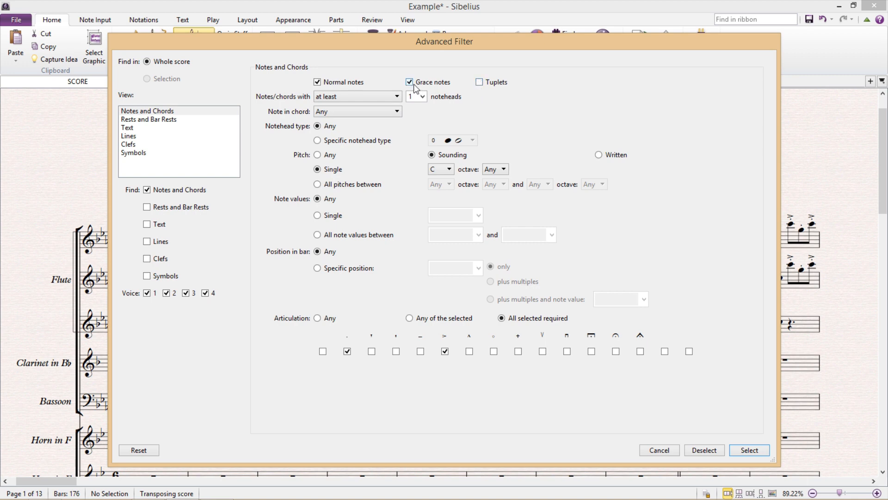
pyautogui.click(409, 82)
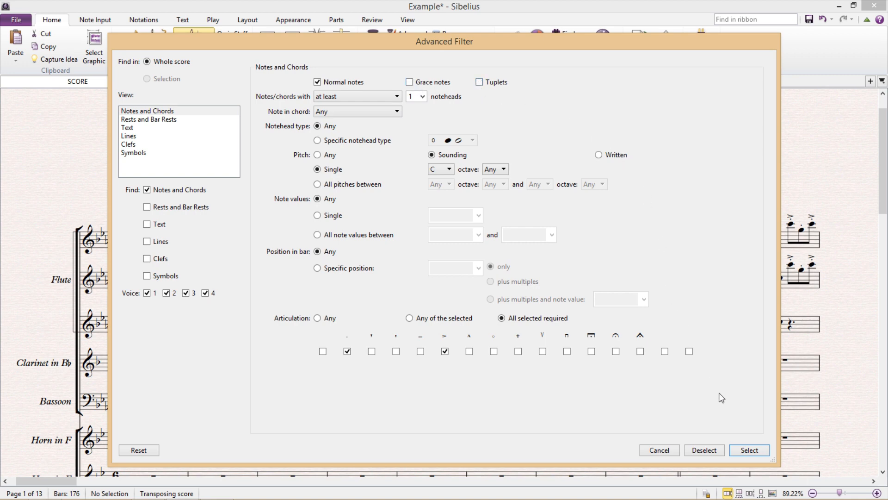
pyautogui.click(748, 449)
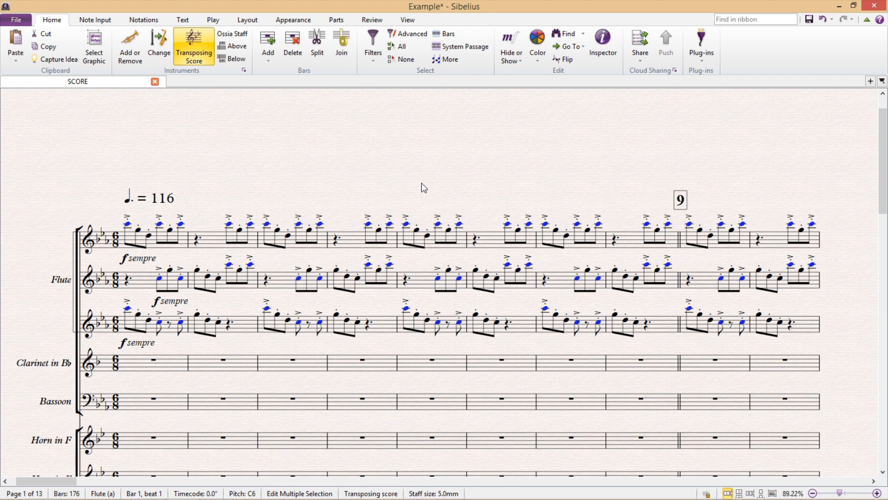
pyautogui.click(432, 235)
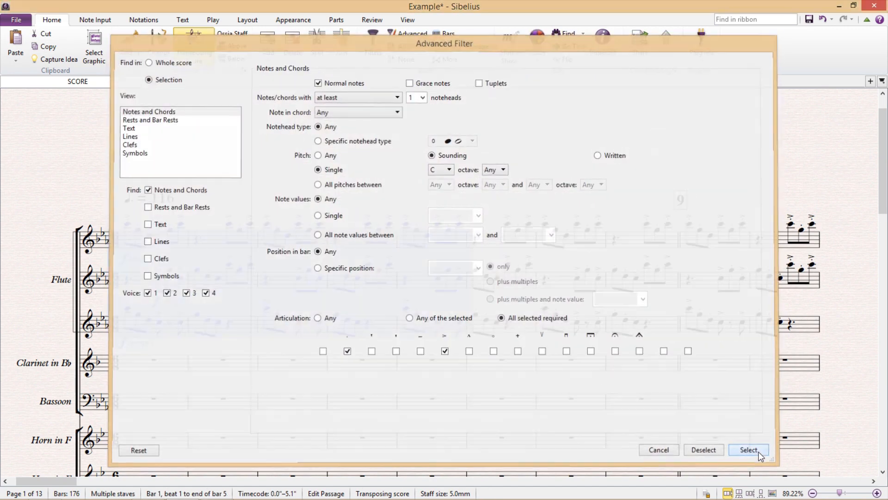
pyautogui.click(747, 450)
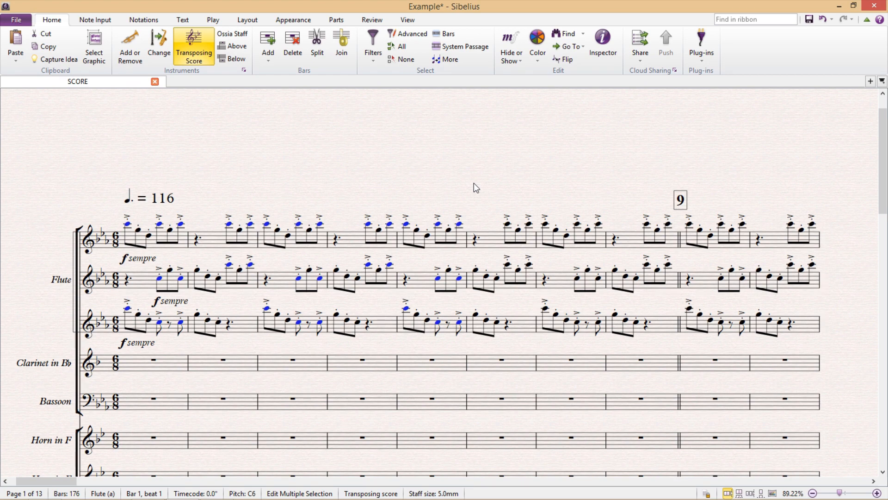
pyautogui.moveTo(471, 182)
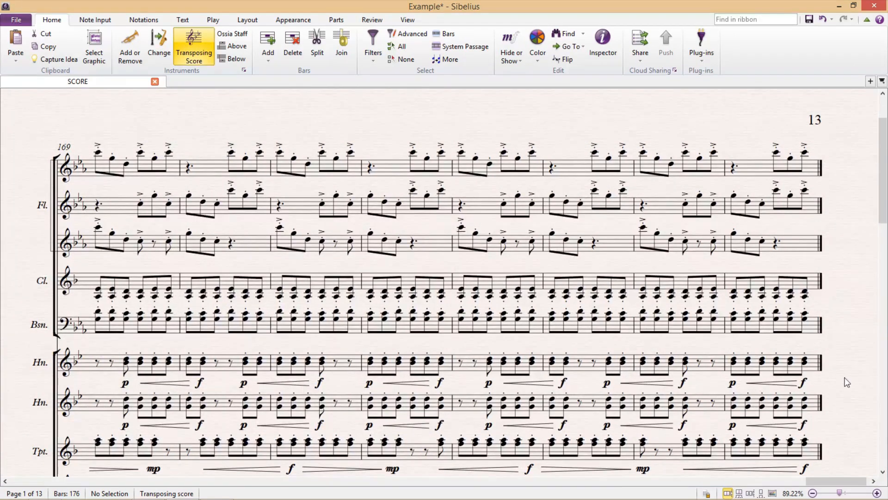
# Step: Scroll to the horn dynamics and select the first Horn in F staff across the score
pyautogui.scroll(-3)
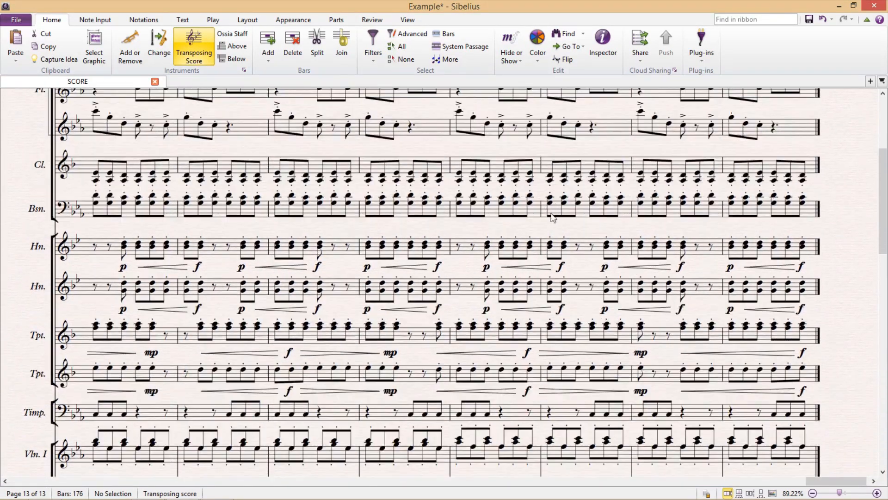
pyautogui.moveTo(342, 316)
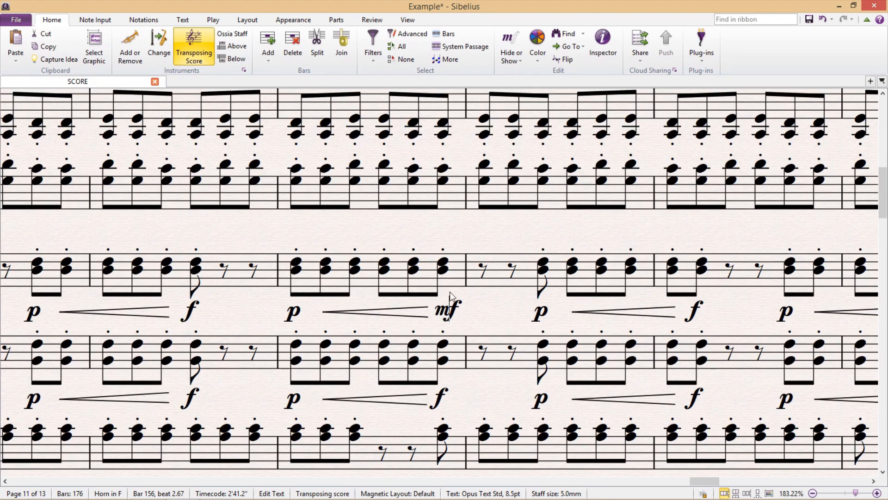
pyautogui.moveTo(504, 316)
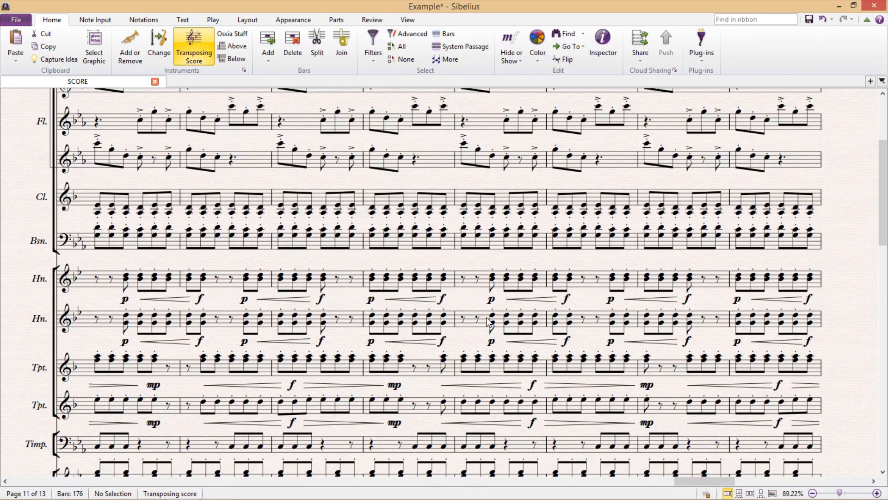
pyautogui.moveTo(232, 276)
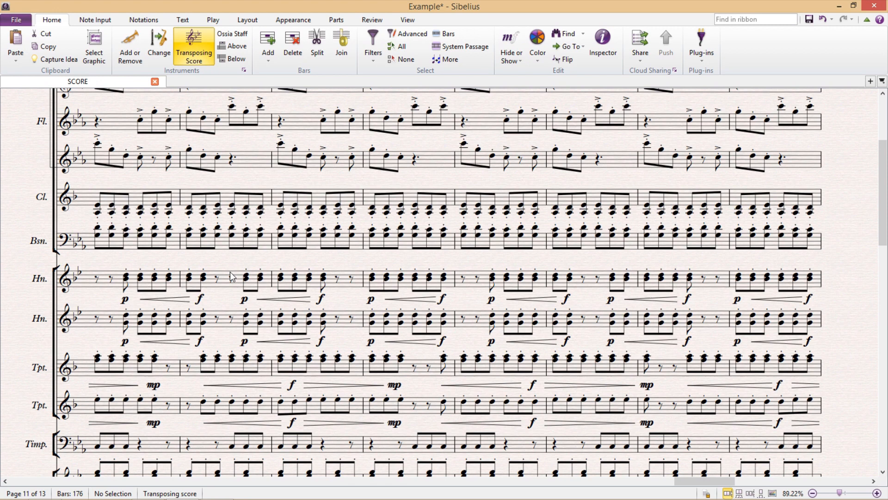
pyautogui.moveTo(756, 283)
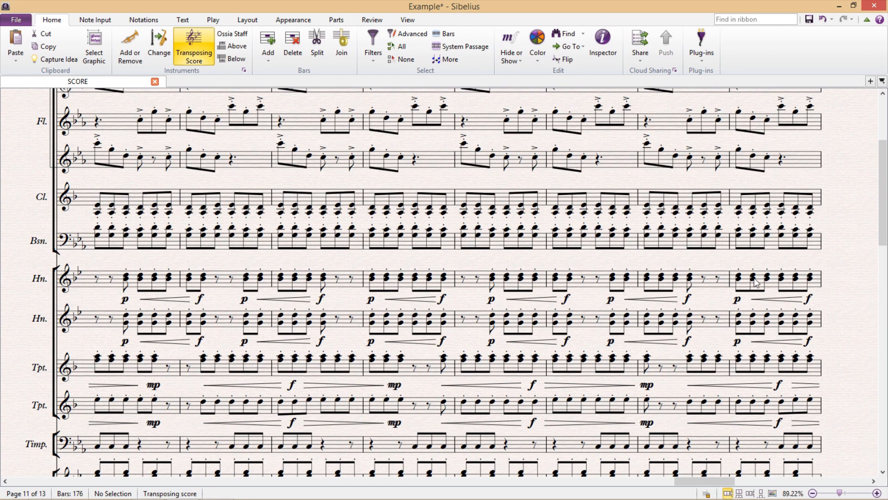
pyautogui.moveTo(480, 299)
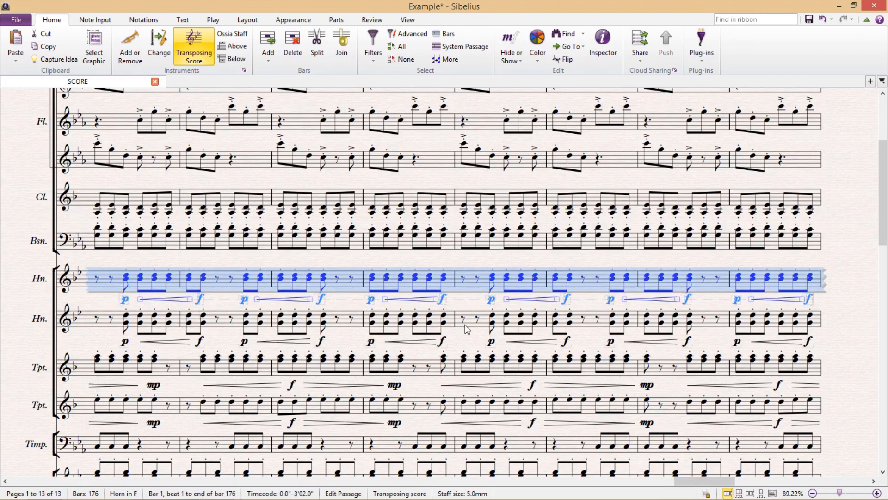
pyautogui.click(472, 323)
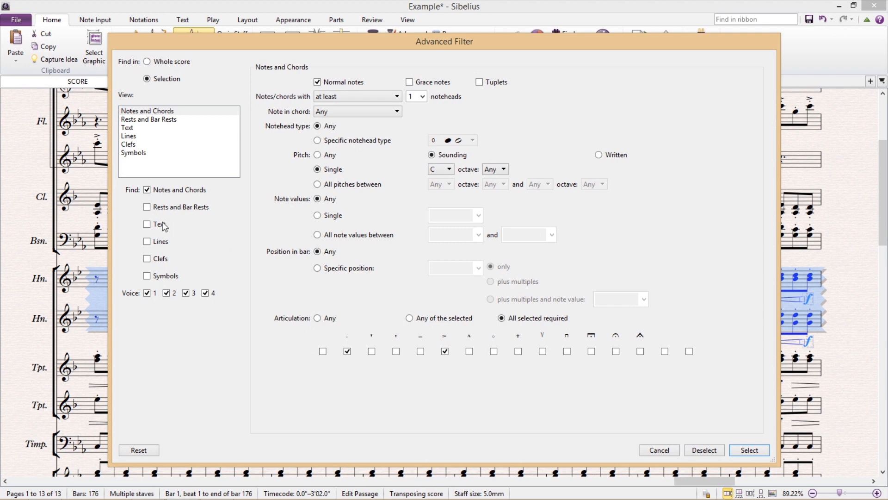
# Step: Filter the horn selection for Text only in the Expression style and select it
pyautogui.click(147, 224)
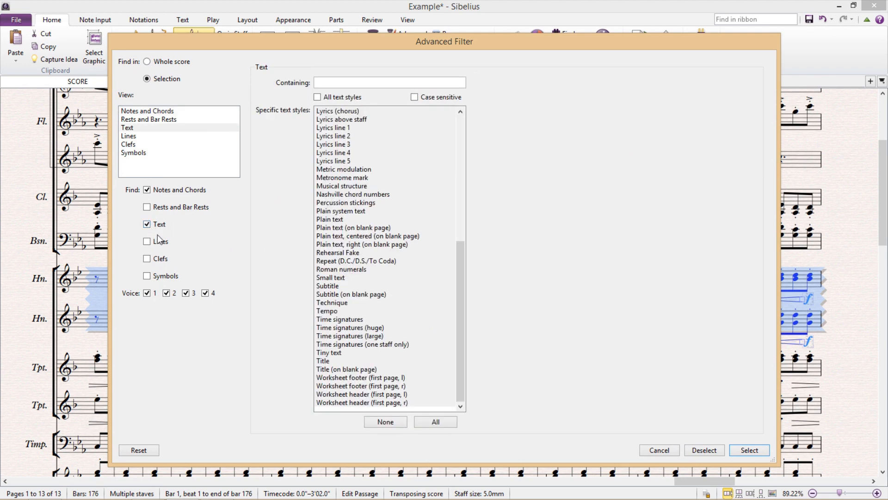
pyautogui.click(147, 190)
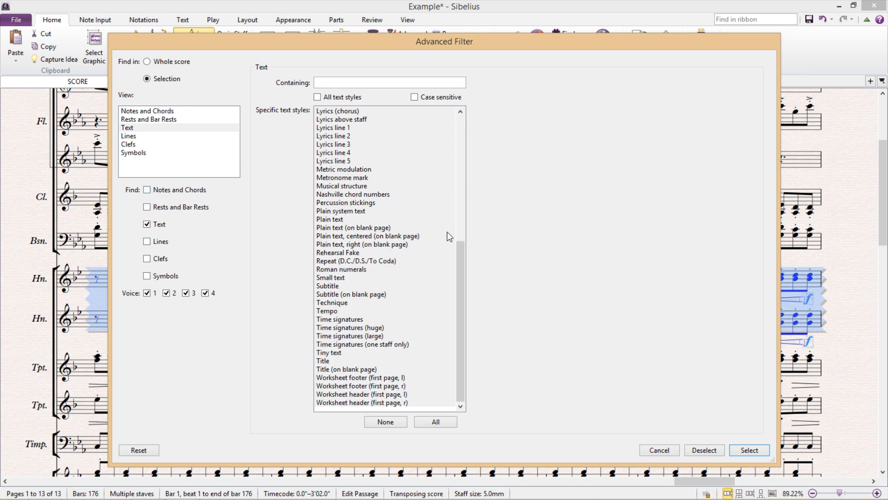
pyautogui.click(435, 421)
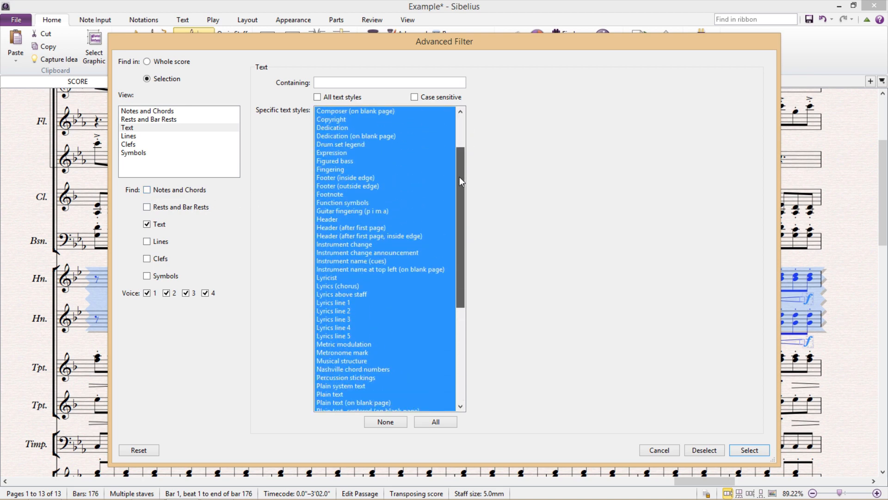
pyautogui.scroll(-3)
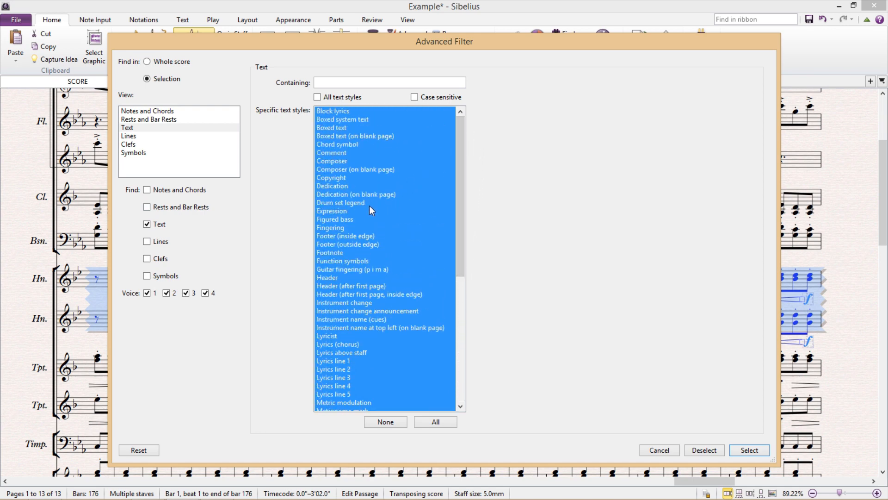
pyautogui.click(331, 210)
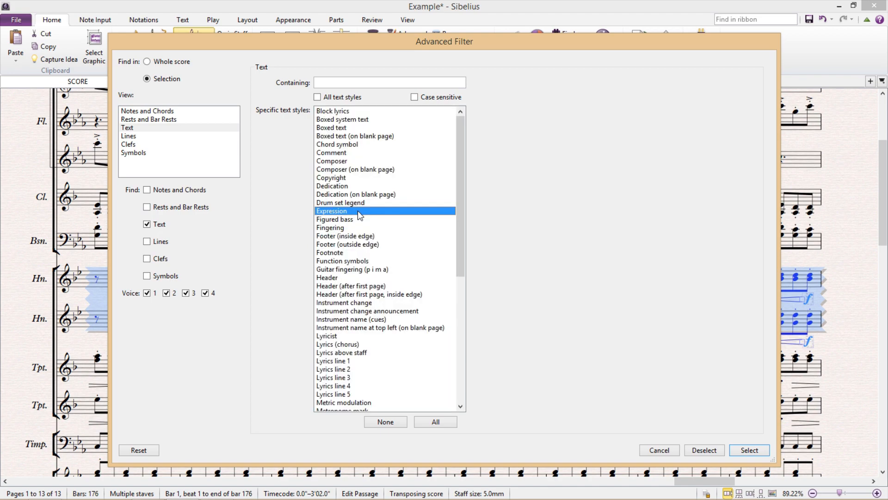
pyautogui.moveTo(411, 212)
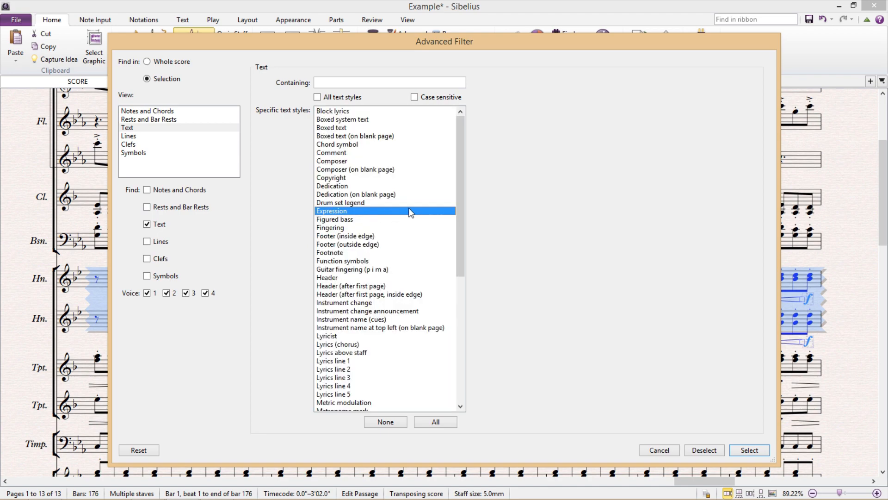
pyautogui.click(748, 450)
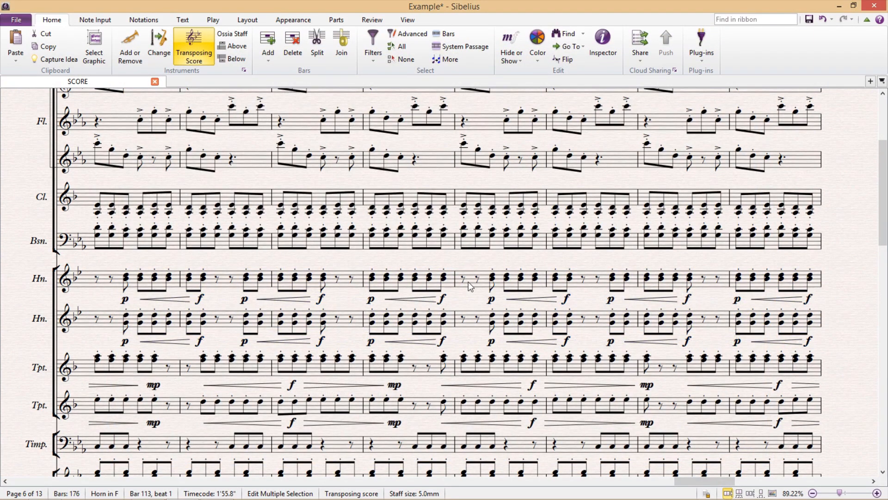
# Step: Select both horn staves and filter their Expression text containing 'f'
pyautogui.click(470, 277)
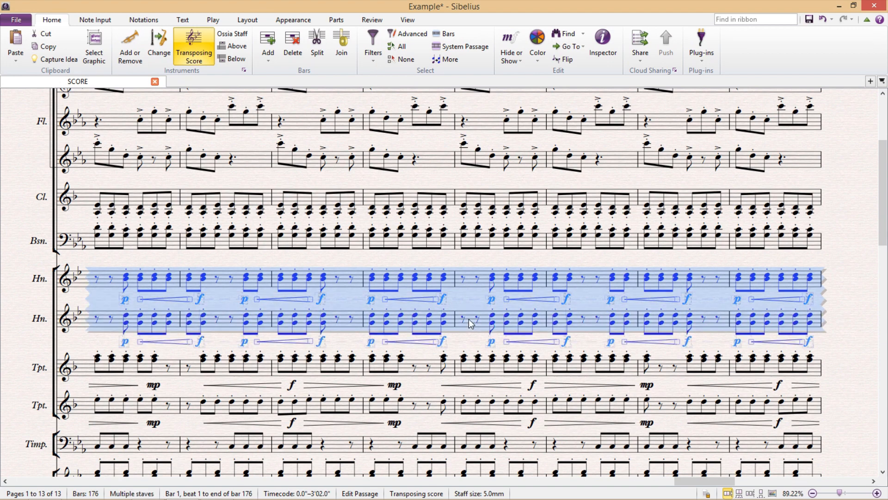
pyautogui.click(412, 33)
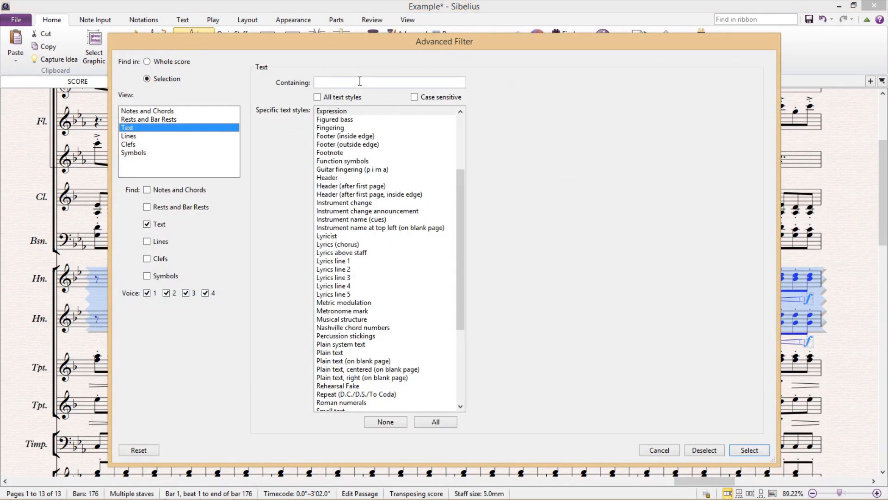
pyautogui.write('f')
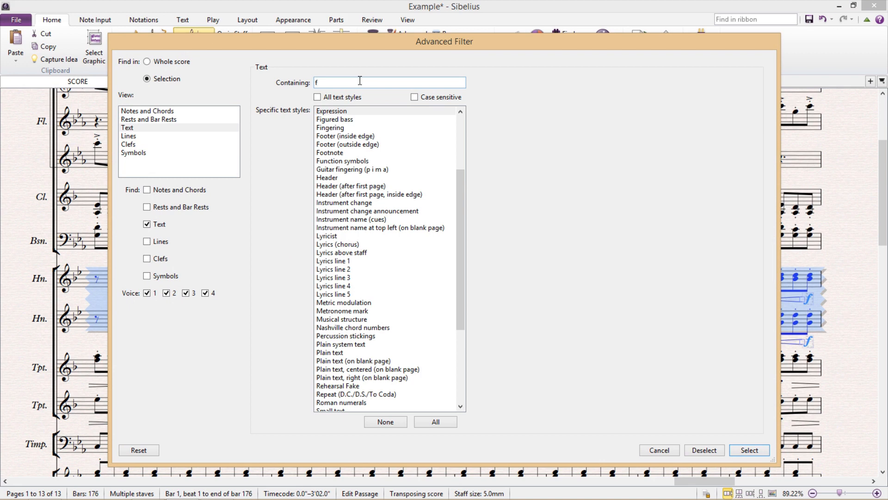
pyautogui.moveTo(303, 75)
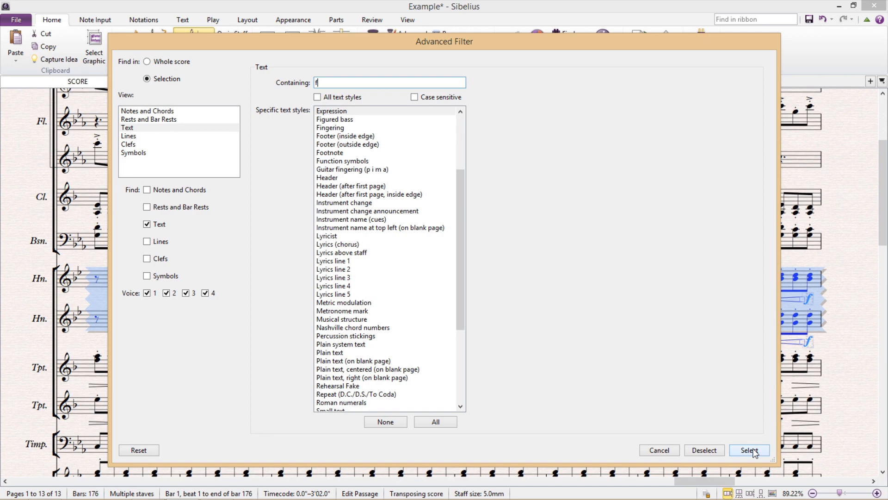
pyautogui.click(749, 450)
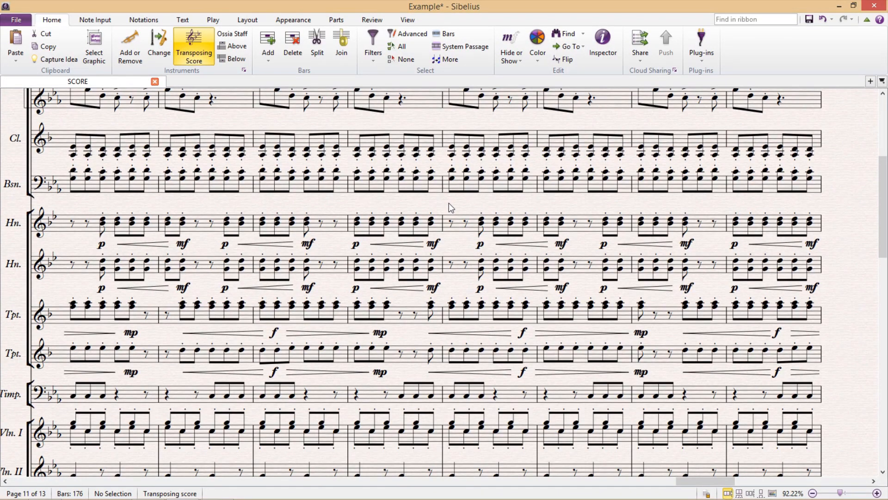
pyautogui.moveTo(447, 212)
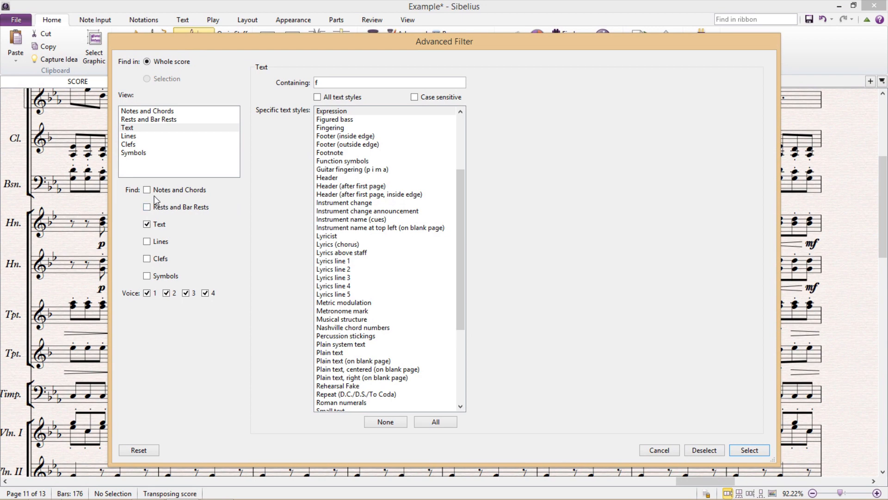
# Step: Select notes and chords of any pitch at the dotted crotchet position in the bar
pyautogui.click(148, 190)
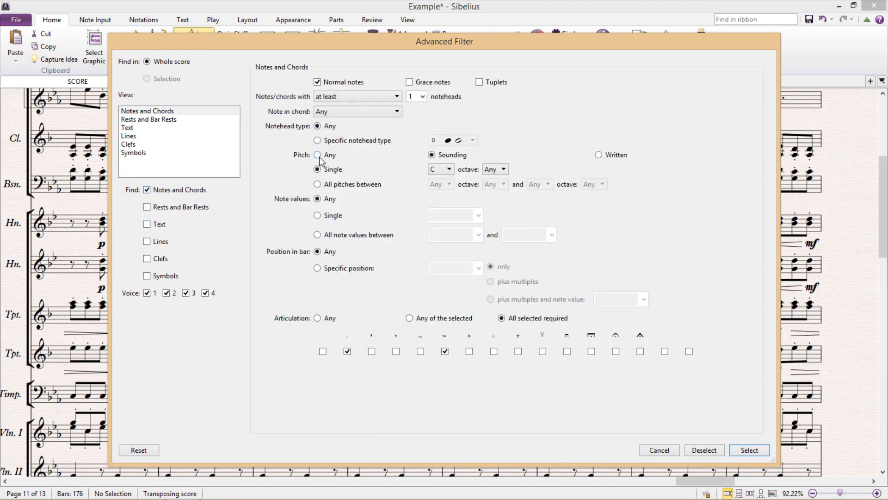
pyautogui.click(318, 155)
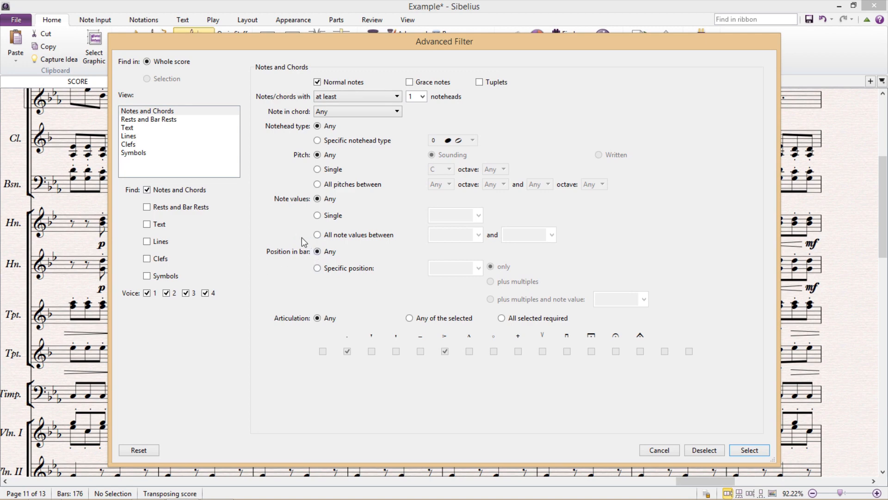
pyautogui.click(317, 268)
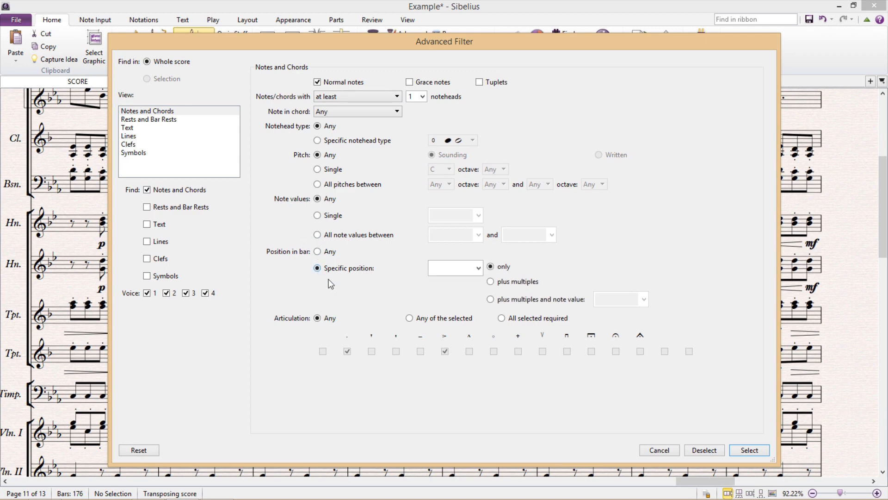
pyautogui.click(477, 266)
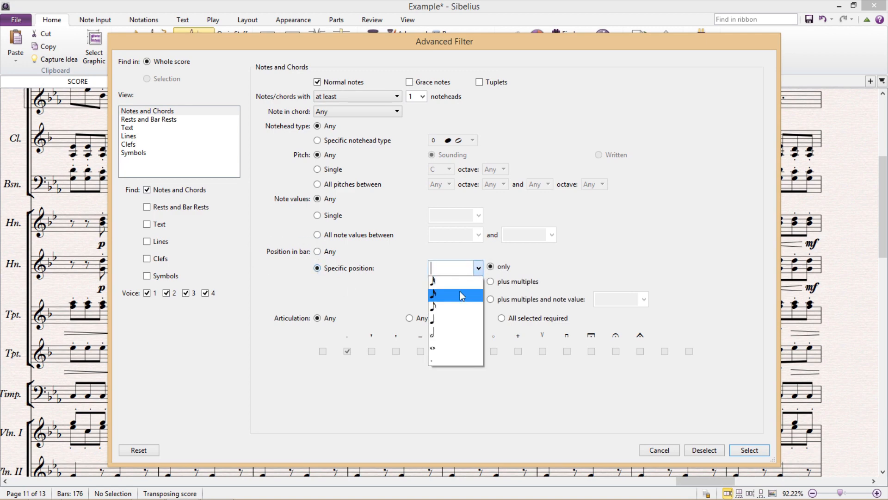
pyautogui.moveTo(459, 281)
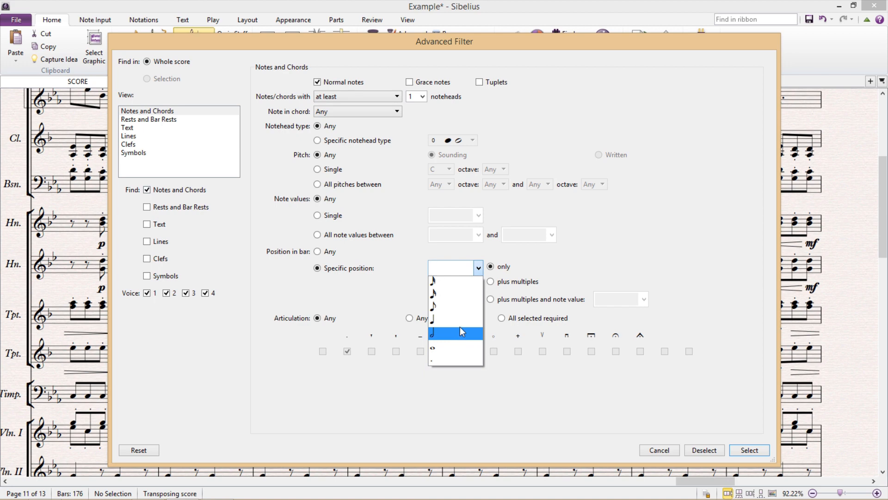
pyautogui.click(460, 333)
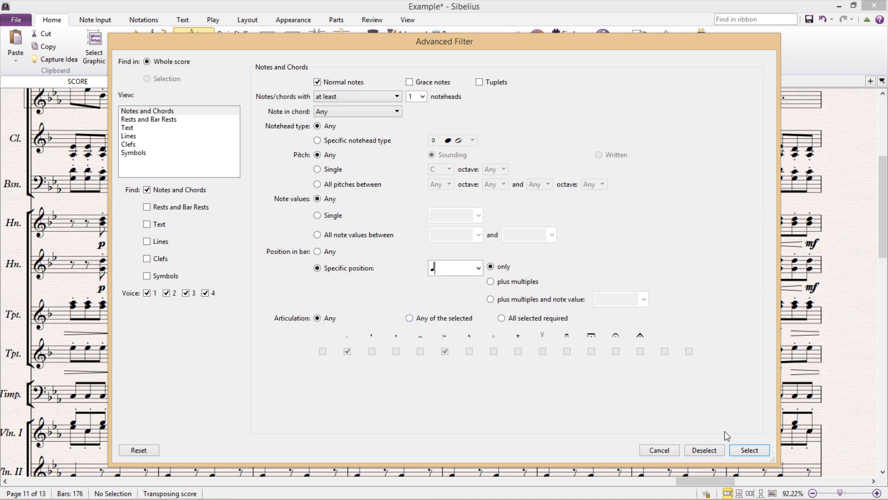
pyautogui.click(659, 450)
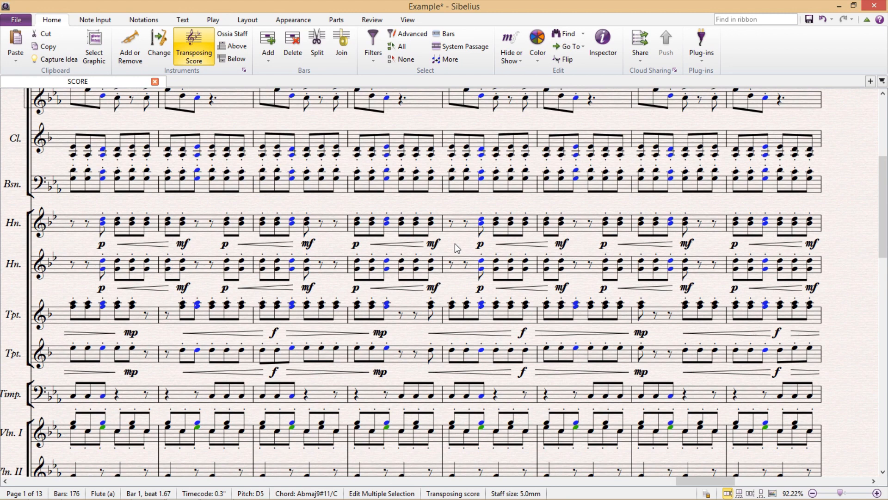
# Step: Clear the selection and change the filter's specific bar position to beat 2
pyautogui.click(458, 248)
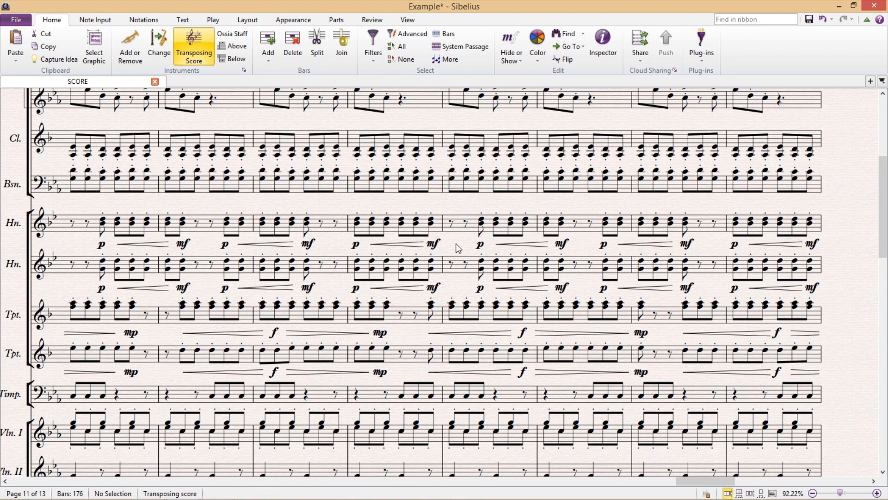
pyautogui.click(411, 33)
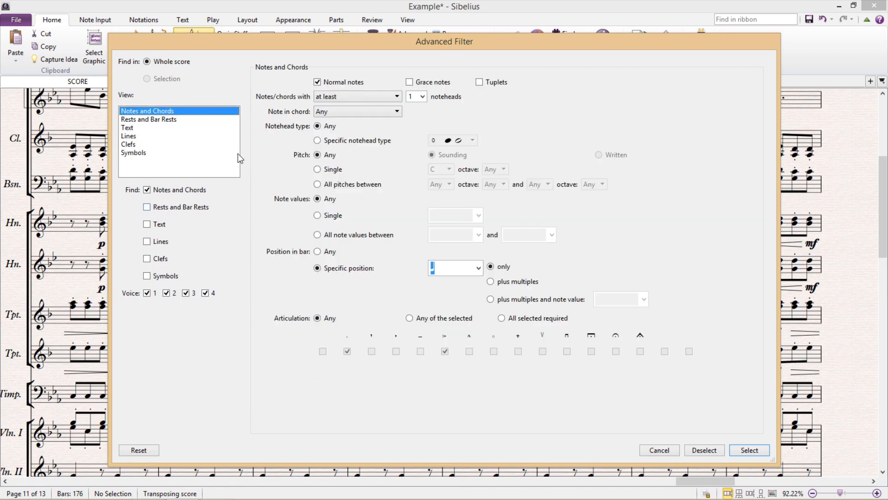
pyautogui.click(478, 266)
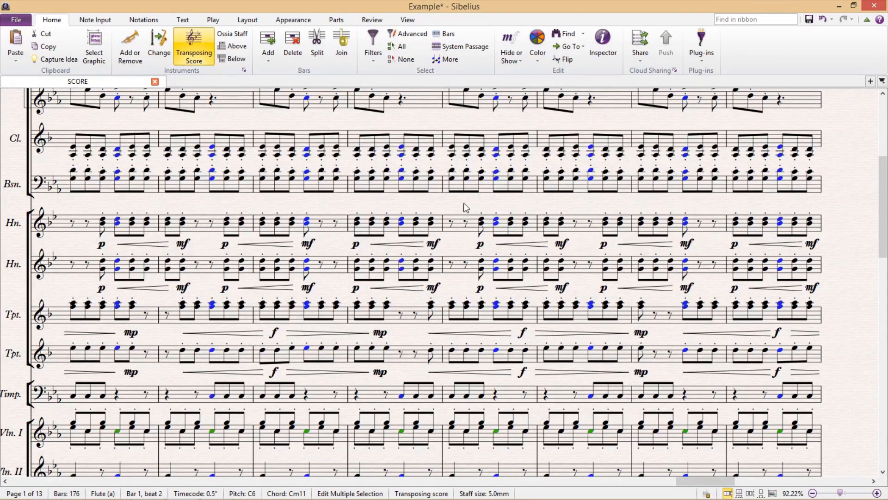
pyautogui.moveTo(446, 208)
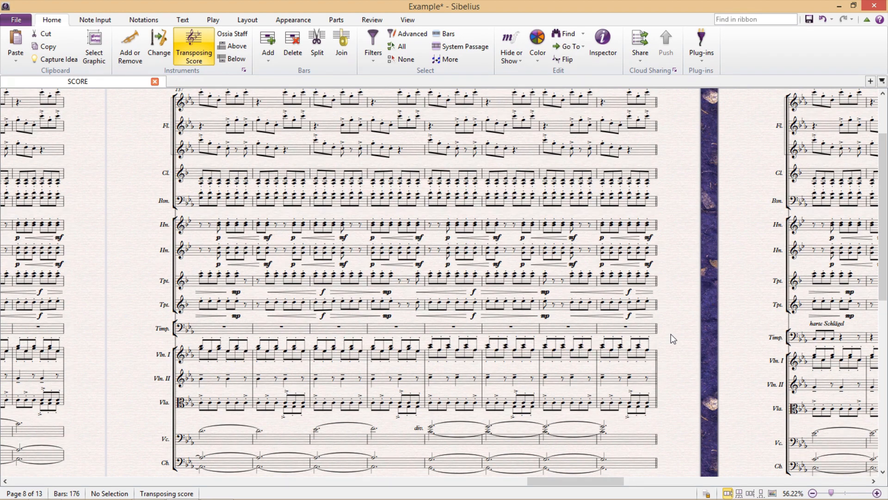
# Step: Add the Do not photocopy symbol from the Notations Symbols gallery and scroll back to the start
pyautogui.click(143, 19)
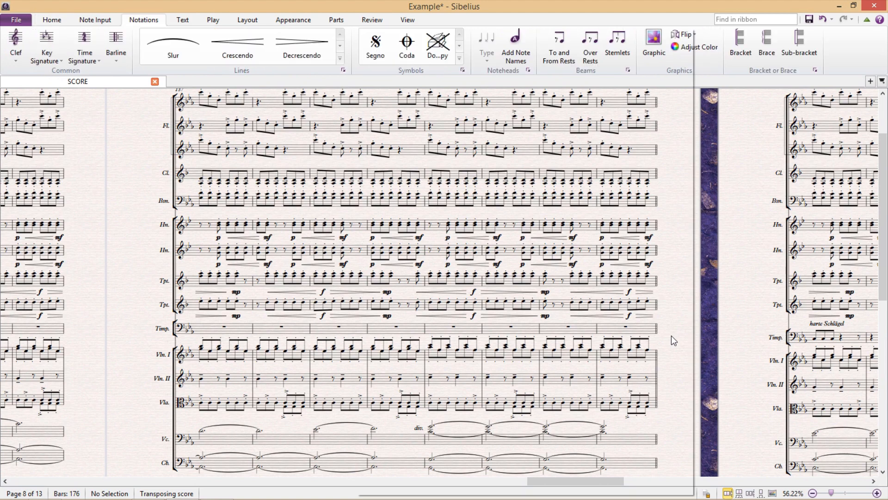
pyautogui.click(461, 60)
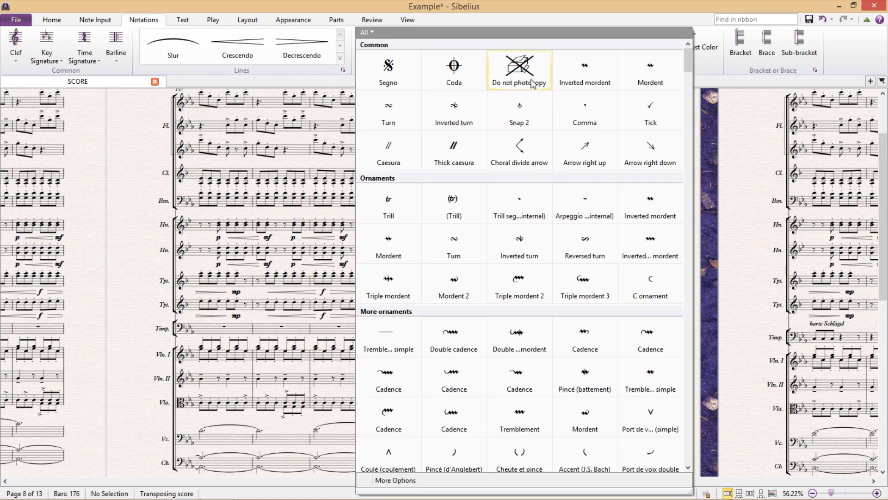
pyautogui.click(52, 19)
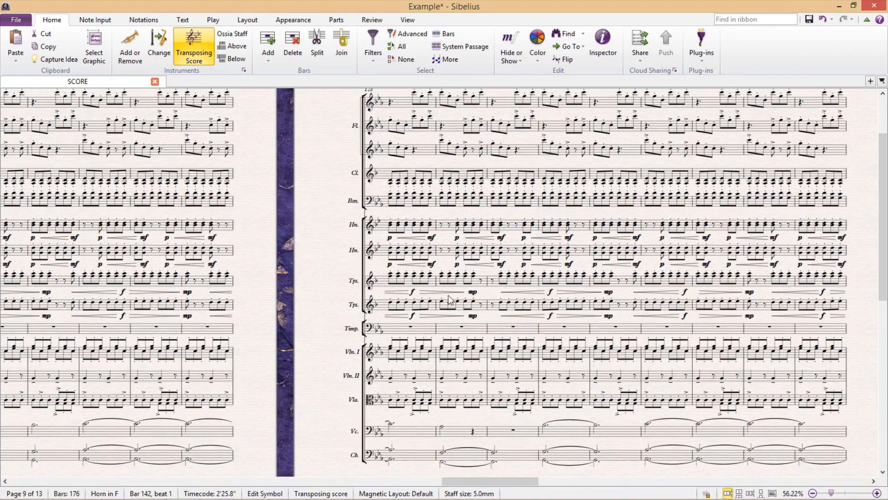
pyautogui.hscroll(3)
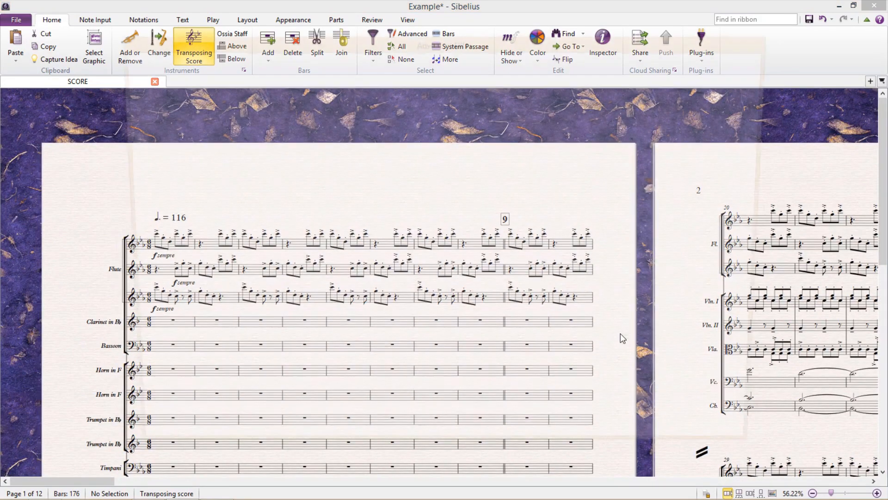
# Step: Filter the whole score for the Do not photocopy symbol and select it
pyautogui.click(412, 34)
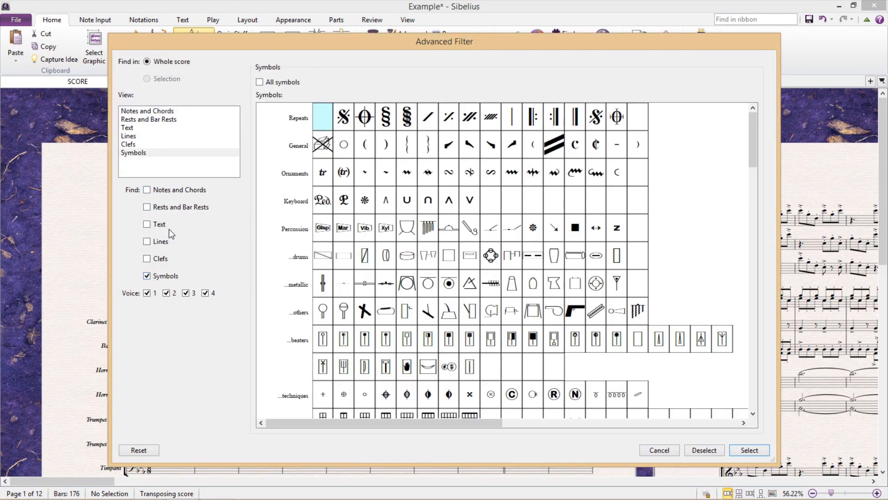
pyautogui.click(322, 145)
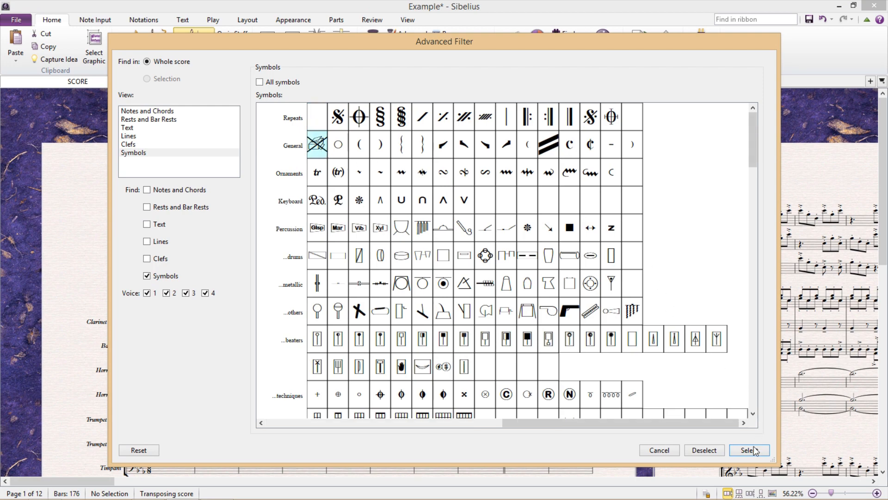
pyautogui.click(748, 450)
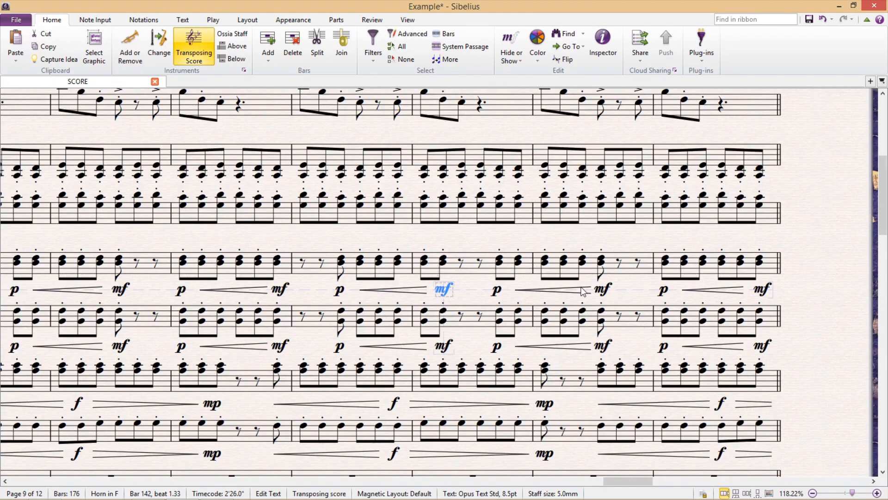
# Step: Reopen the Advanced Filter and switch it to finding Clefs within the selection
pyautogui.click(412, 34)
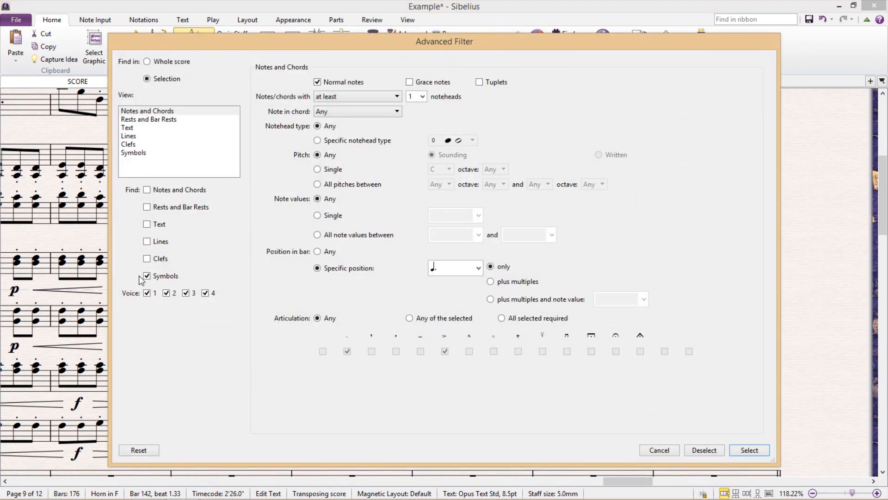
pyautogui.click(127, 144)
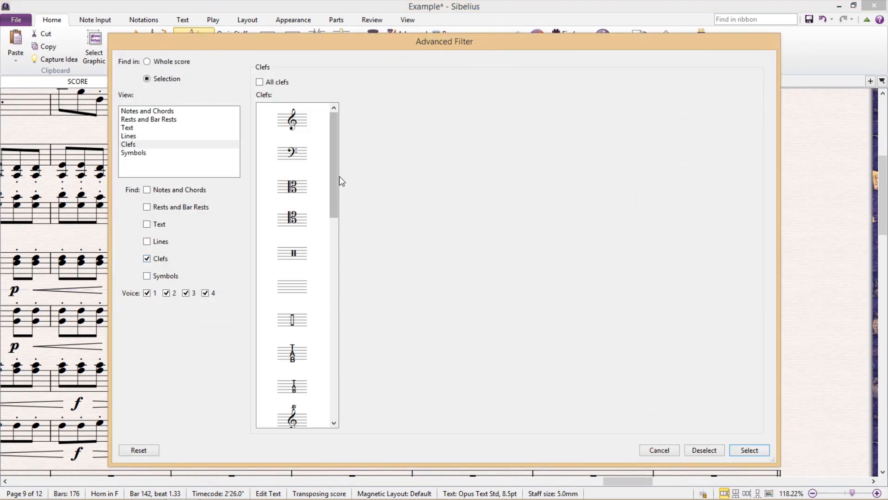